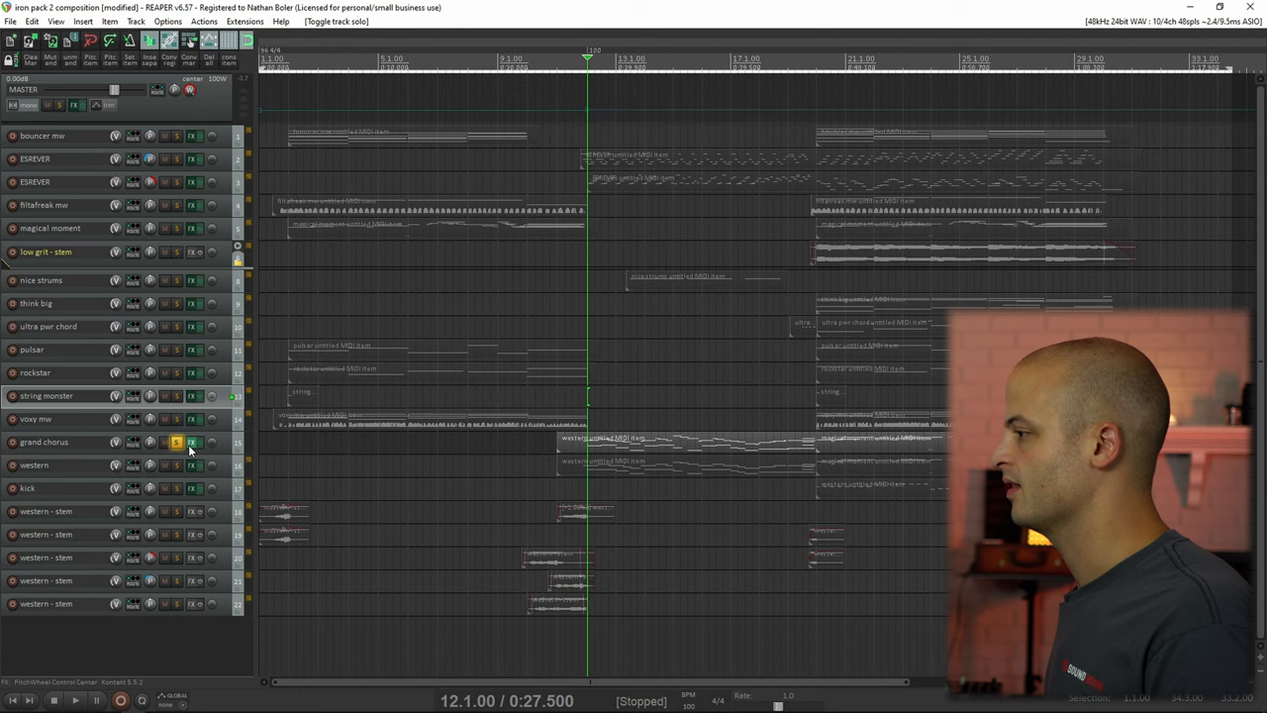
Step: Solo the western track to audition it, then open the kick track's Kontakt instrument
{"action": "left_click", "coordinate": [191, 442]}
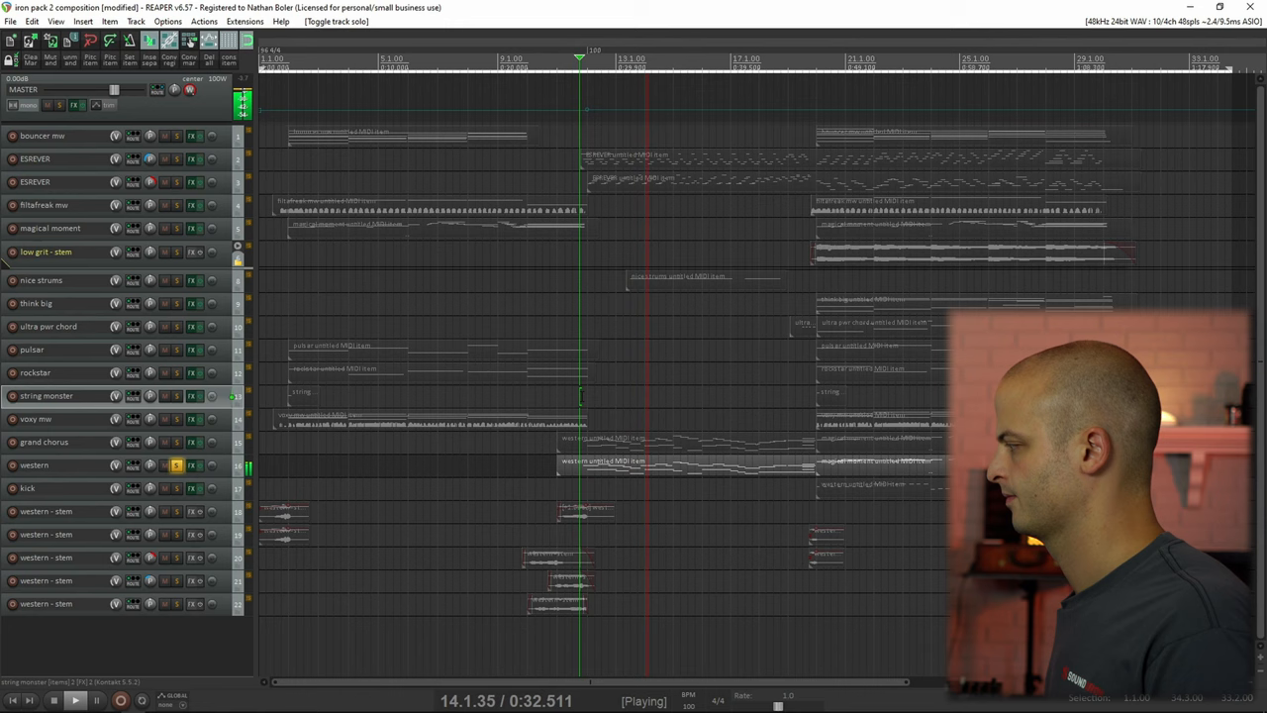
{"action": "left_click", "coordinate": [192, 487]}
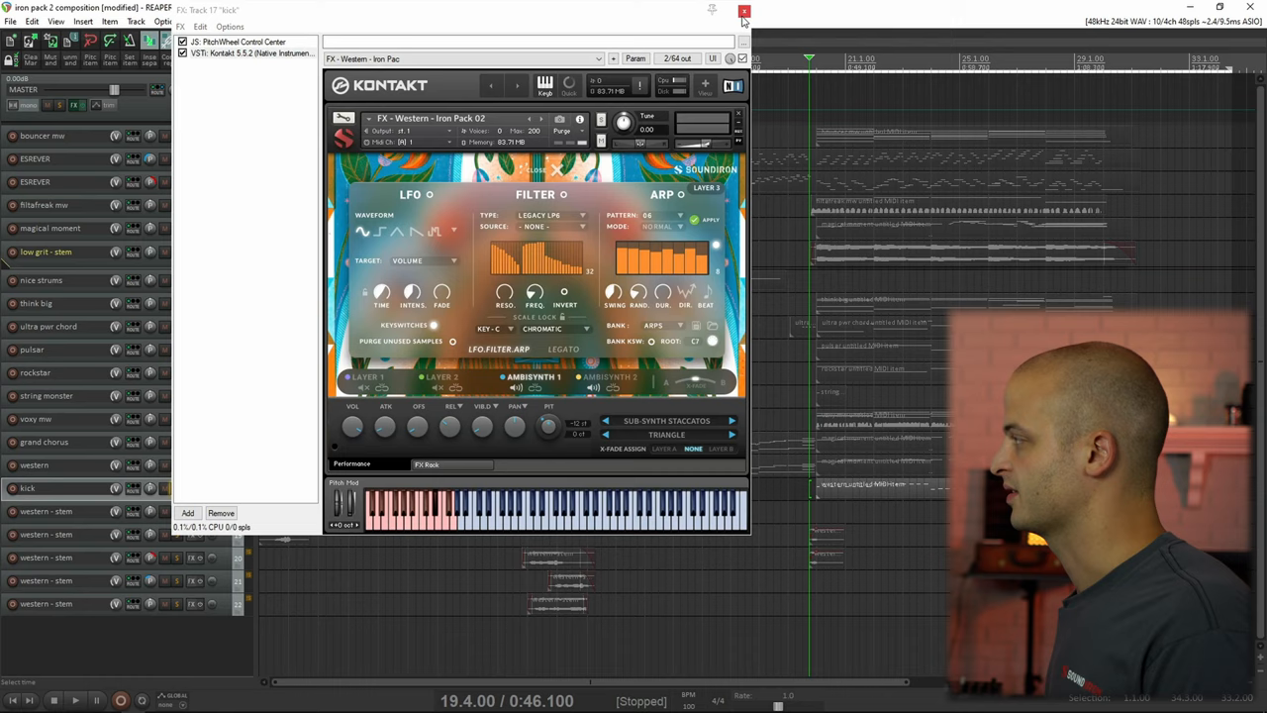
Step: Close the kick track's Kontakt instrument window
{"action": "left_click", "coordinate": [744, 10]}
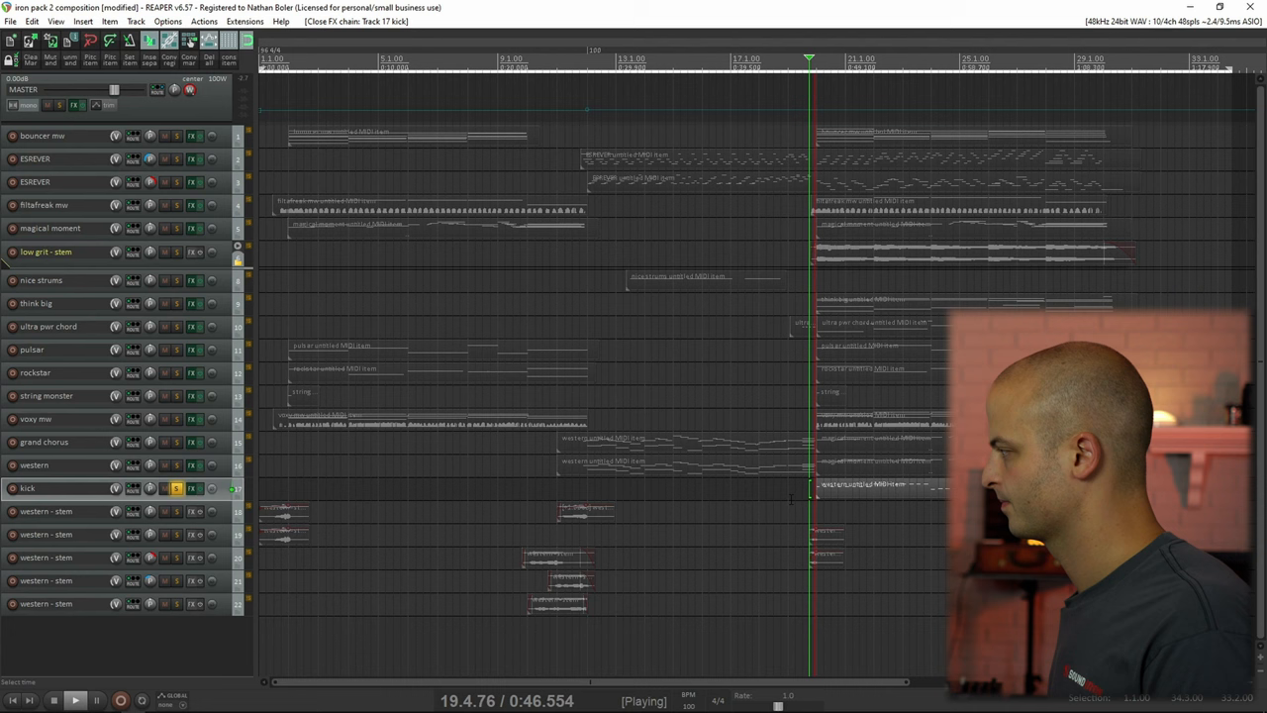